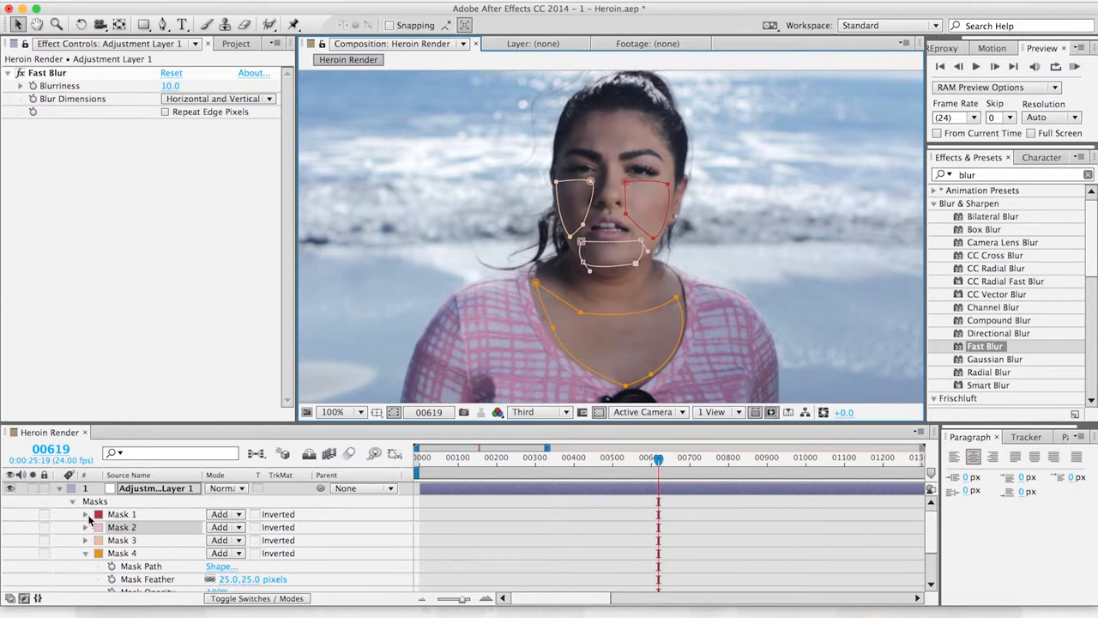
- Enable Mask Path keyframing on Mask 1 at frame 00619, then reveal the remaining masks
click(84, 513)
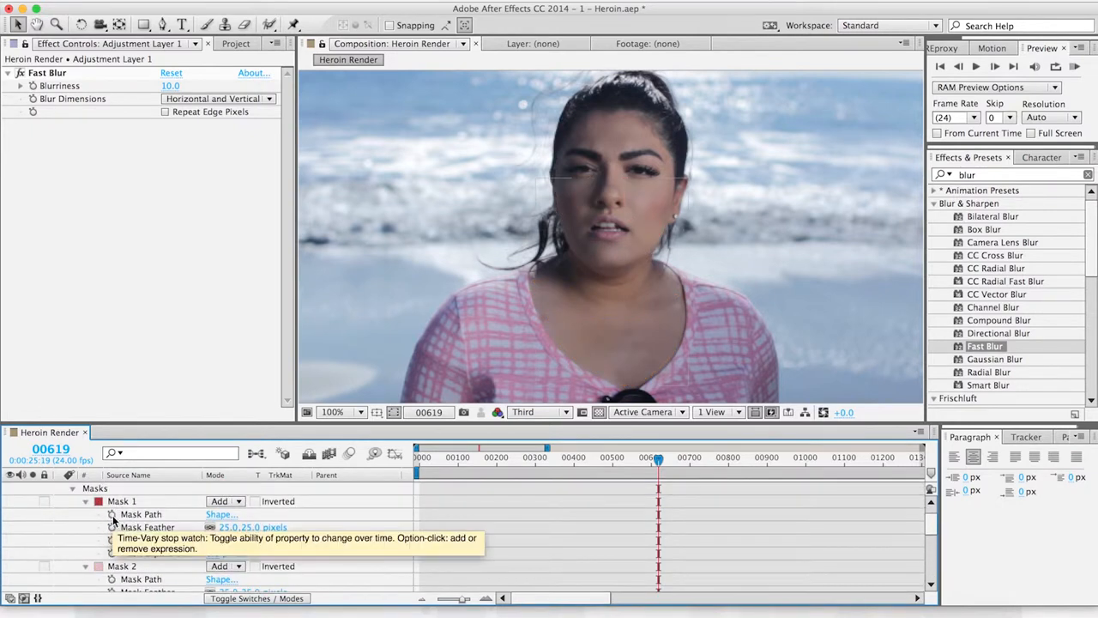
click(92, 507)
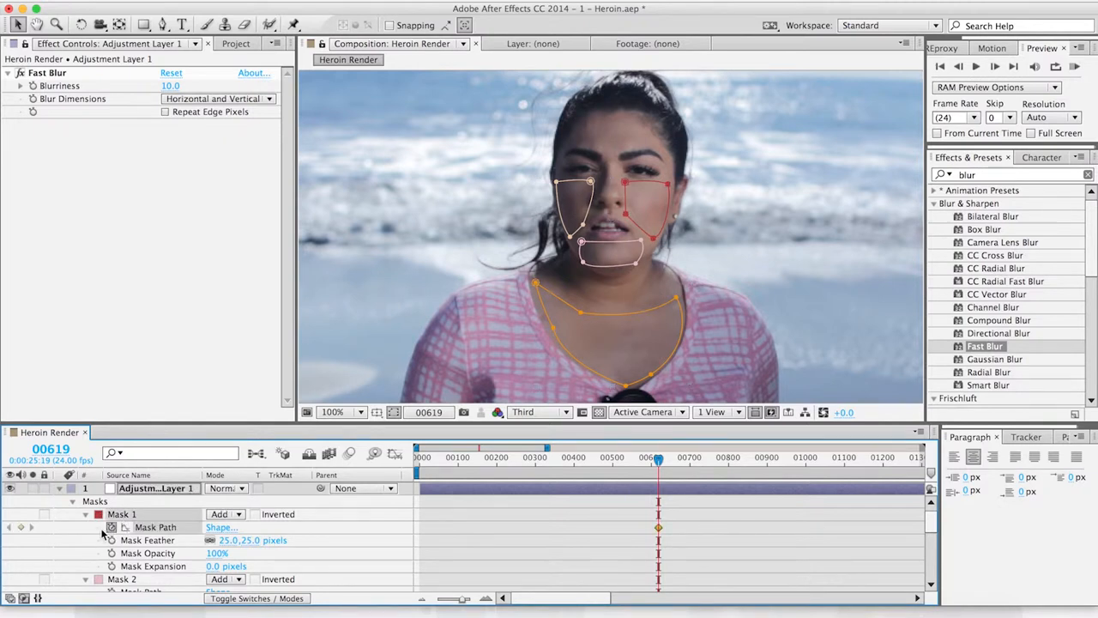
scroll(down, 3)
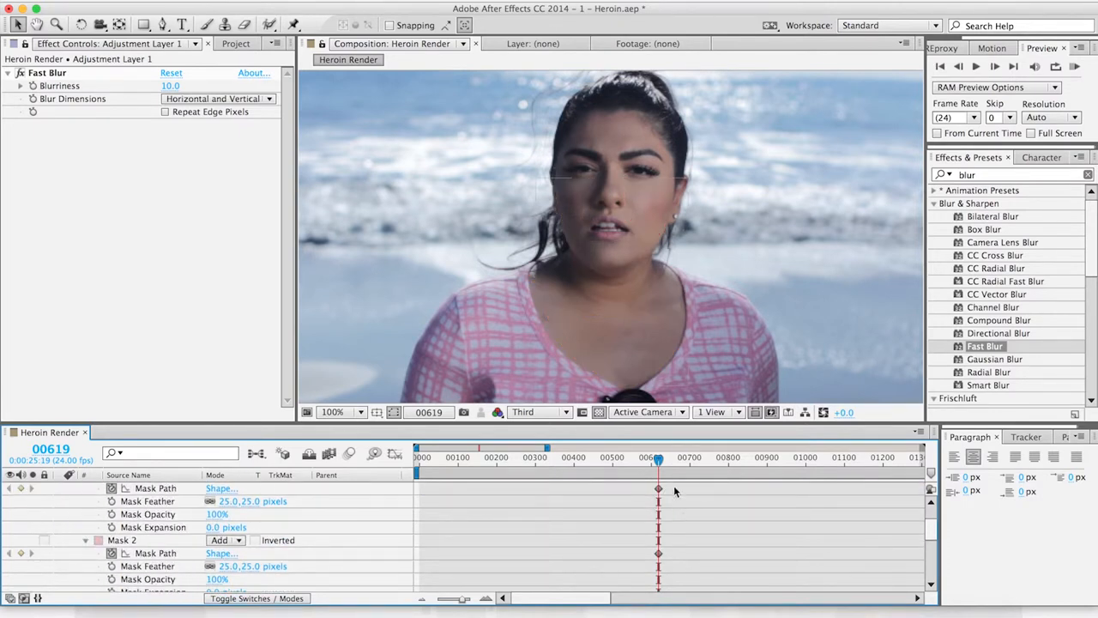
scroll(down, 3)
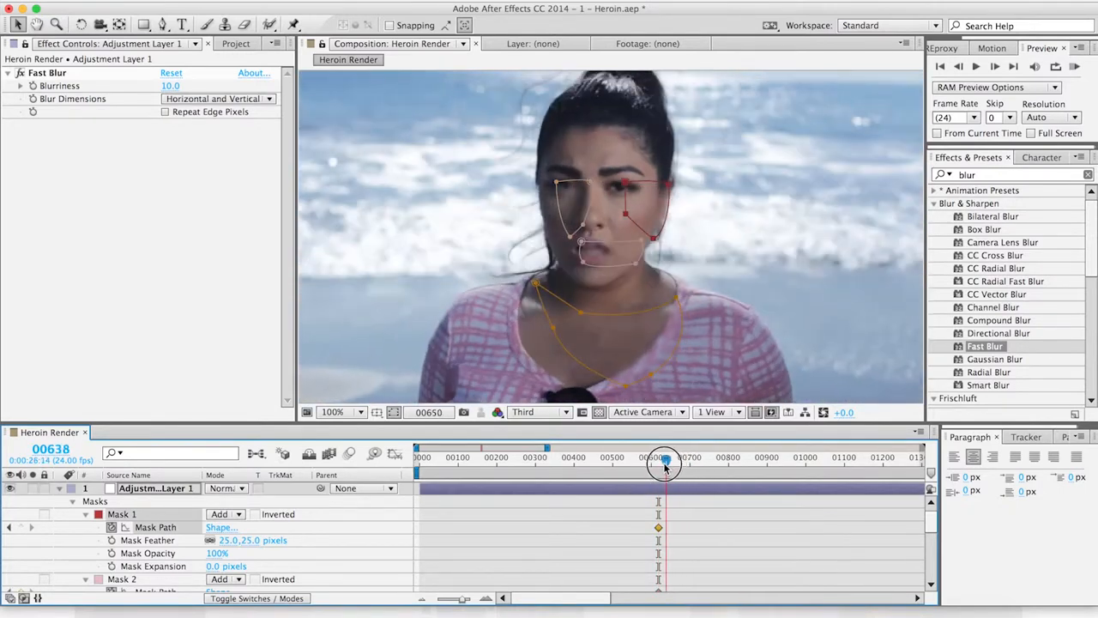
- Scrub forward from the first keyframe to frame 00664, where the masks no longer cover the face
drag(665, 457, 650, 457)
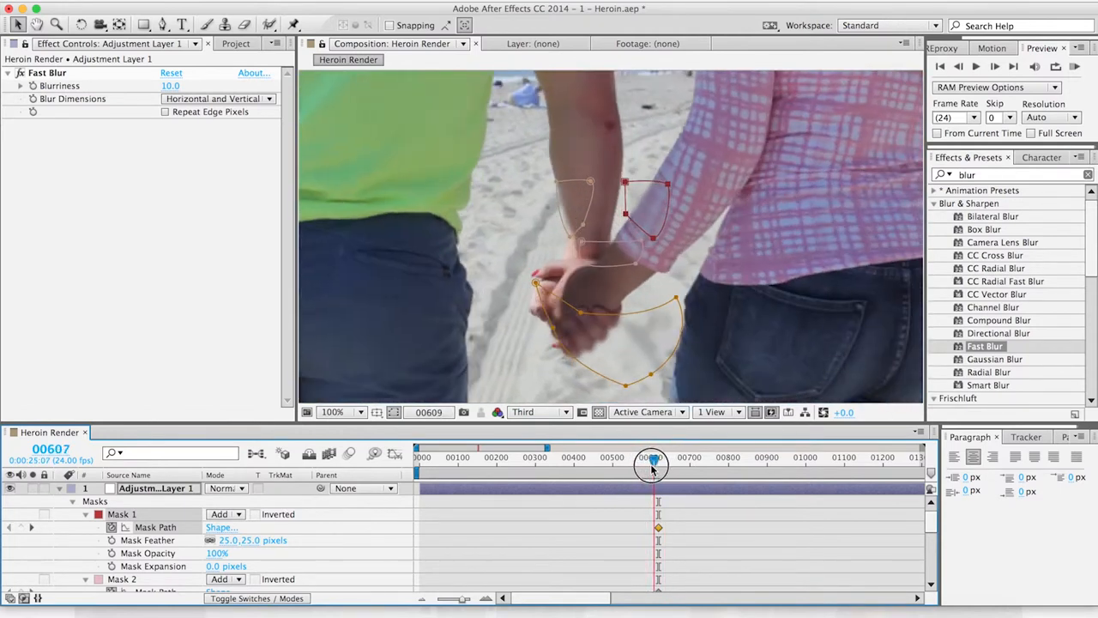
drag(650, 458, 659, 457)
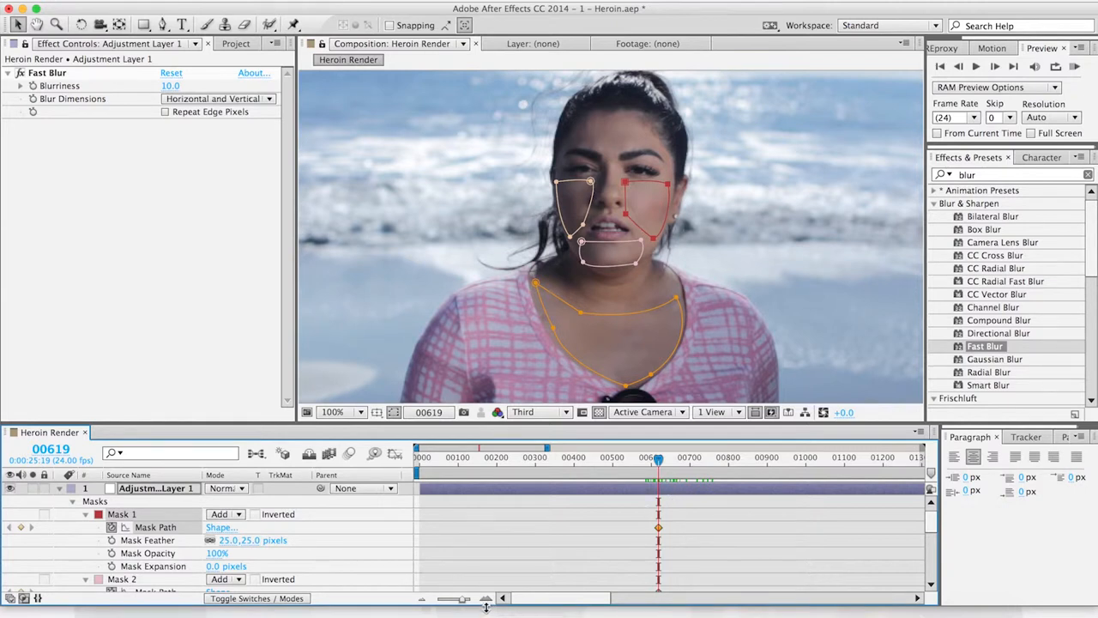
mouse_move(463, 598)
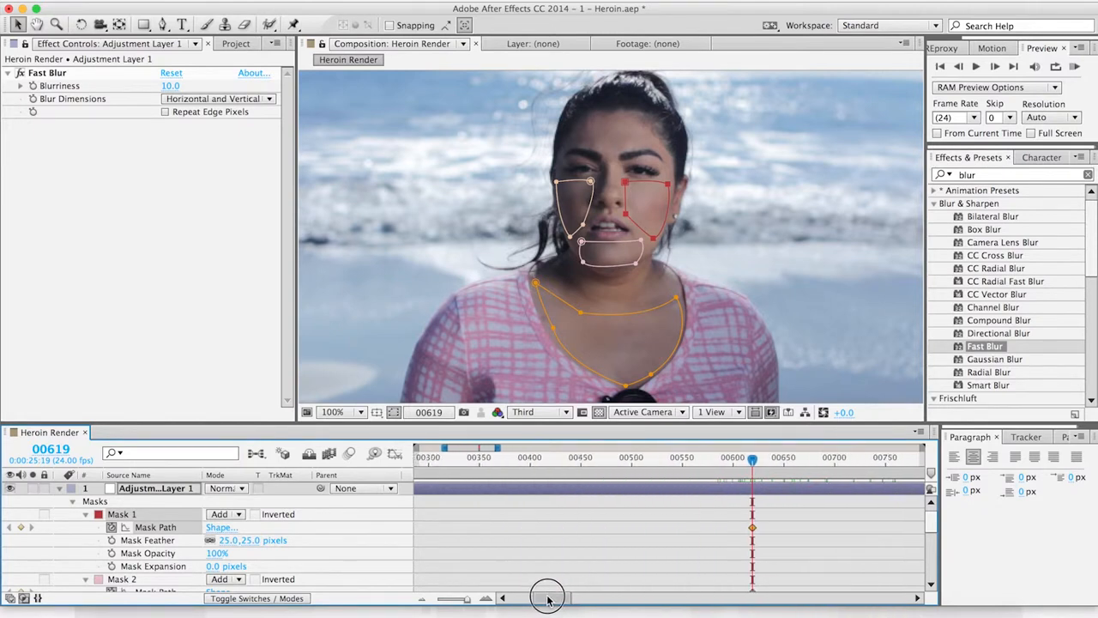
drag(547, 598, 541, 463)
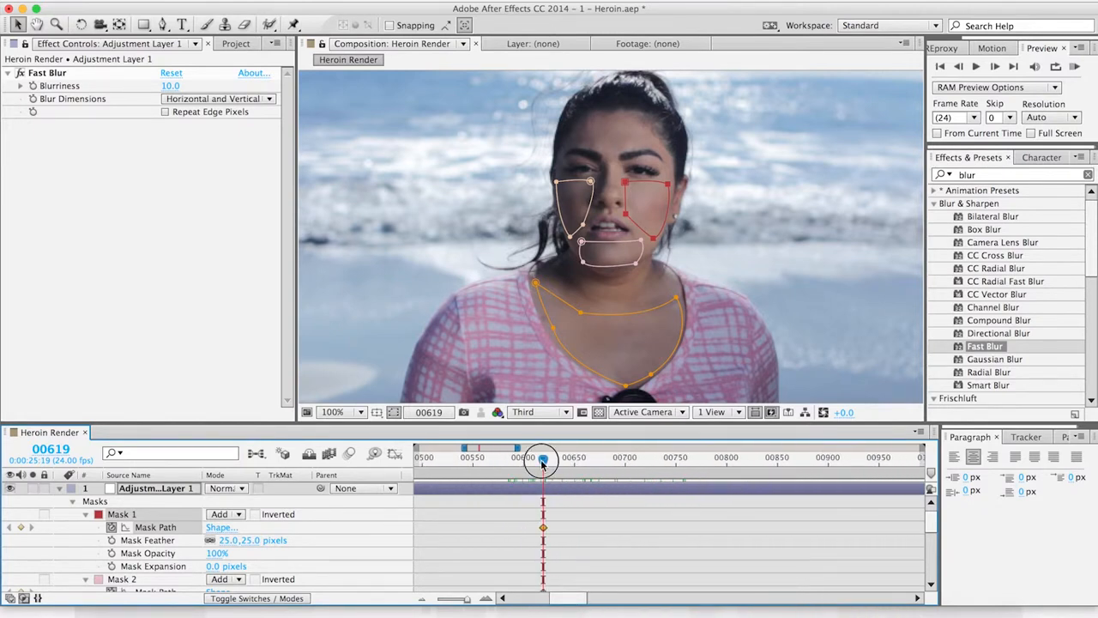
drag(543, 457, 564, 457)
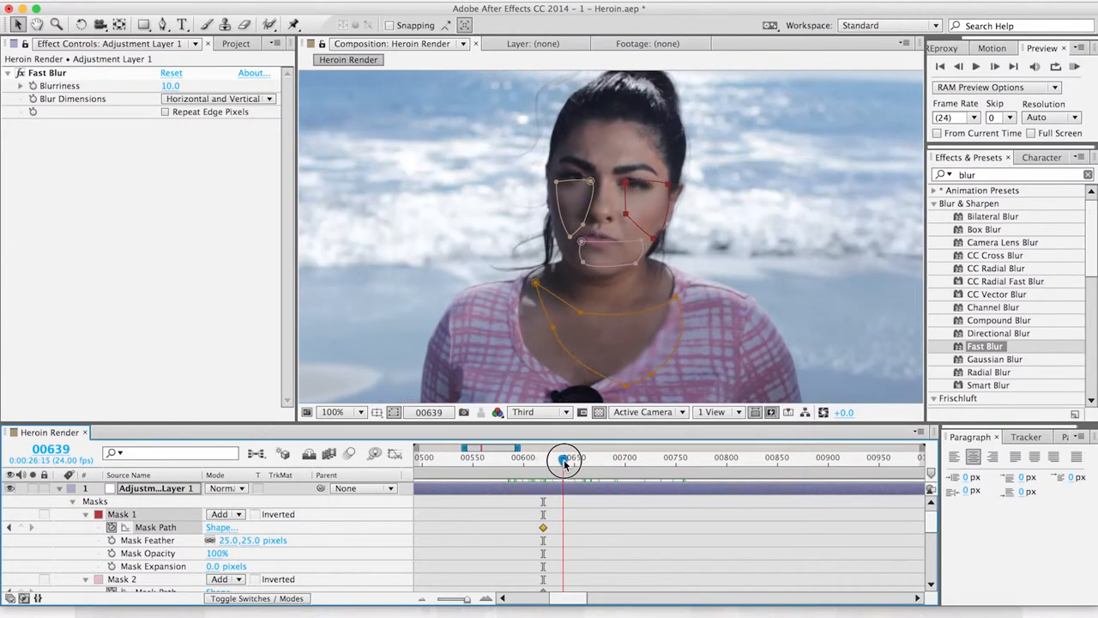
drag(565, 457, 587, 458)
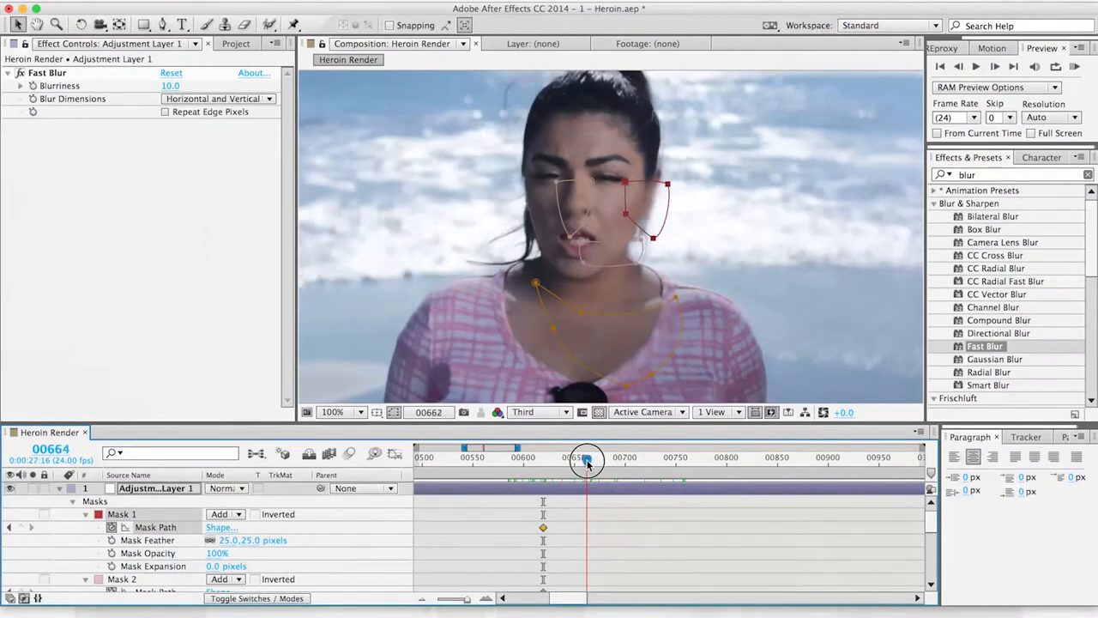
drag(587, 460, 592, 461)
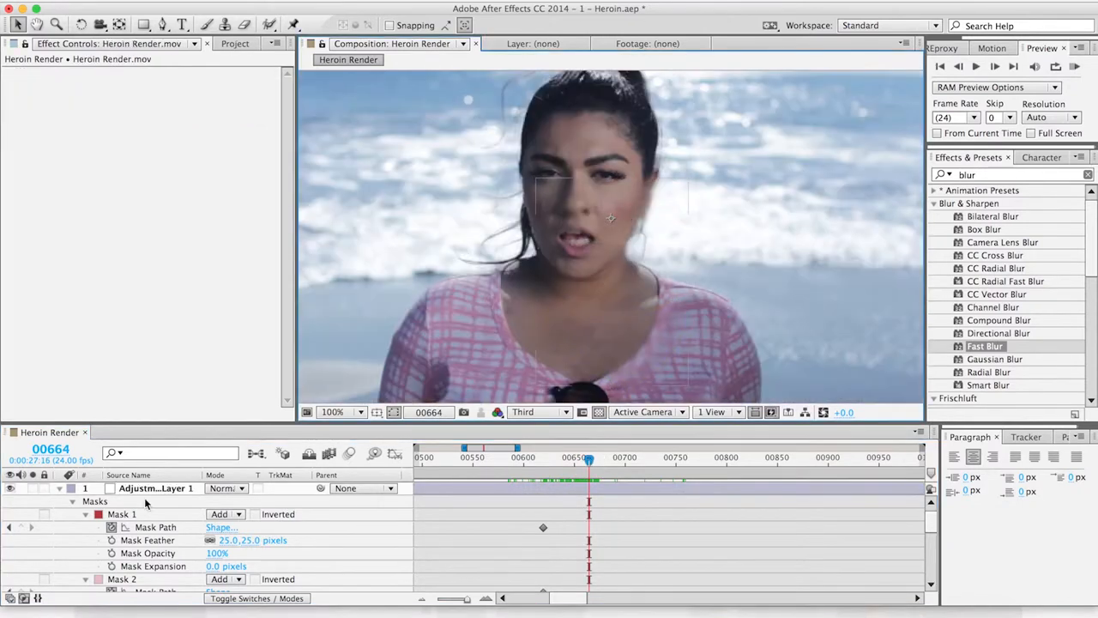
- Select the adjustment layer and drag the mouth mask vertices back onto her face at frame 00664
click(156, 488)
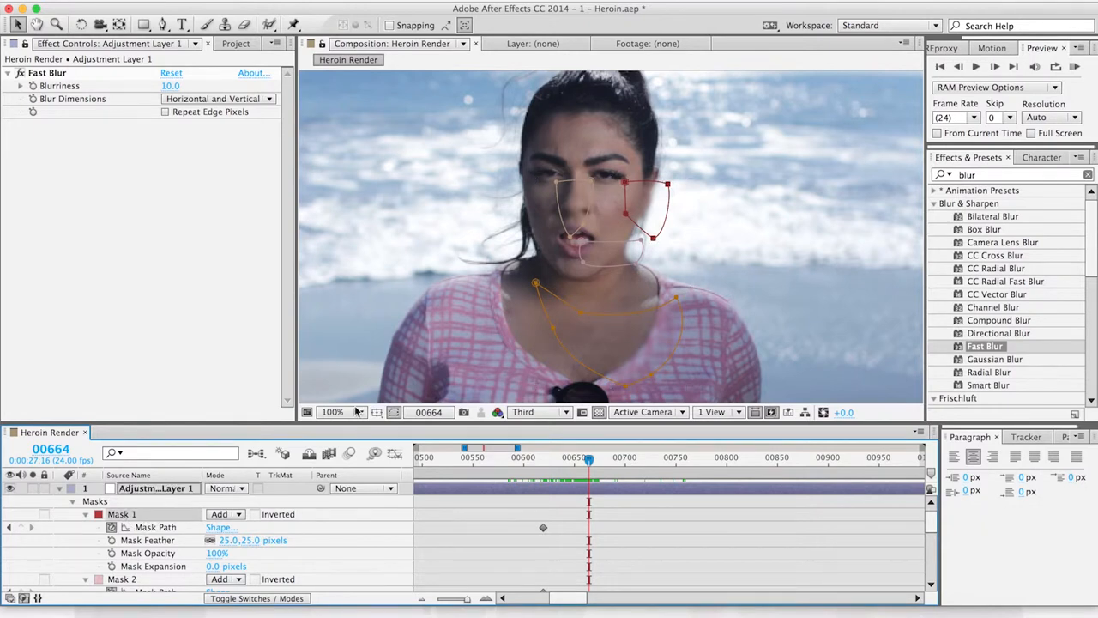
mouse_move(467, 327)
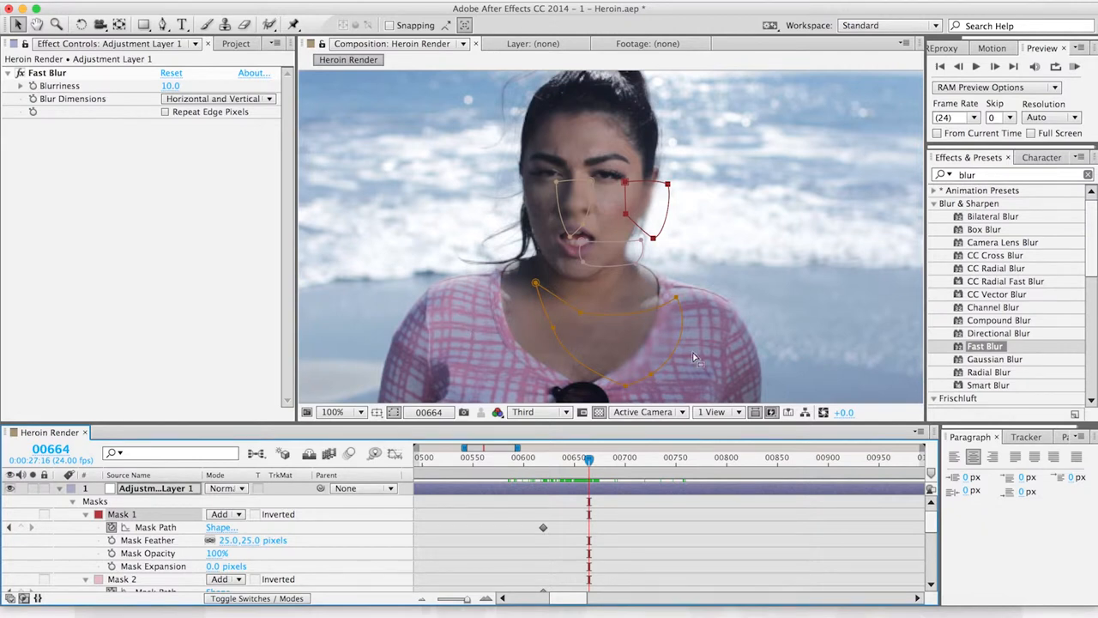
mouse_move(713, 398)
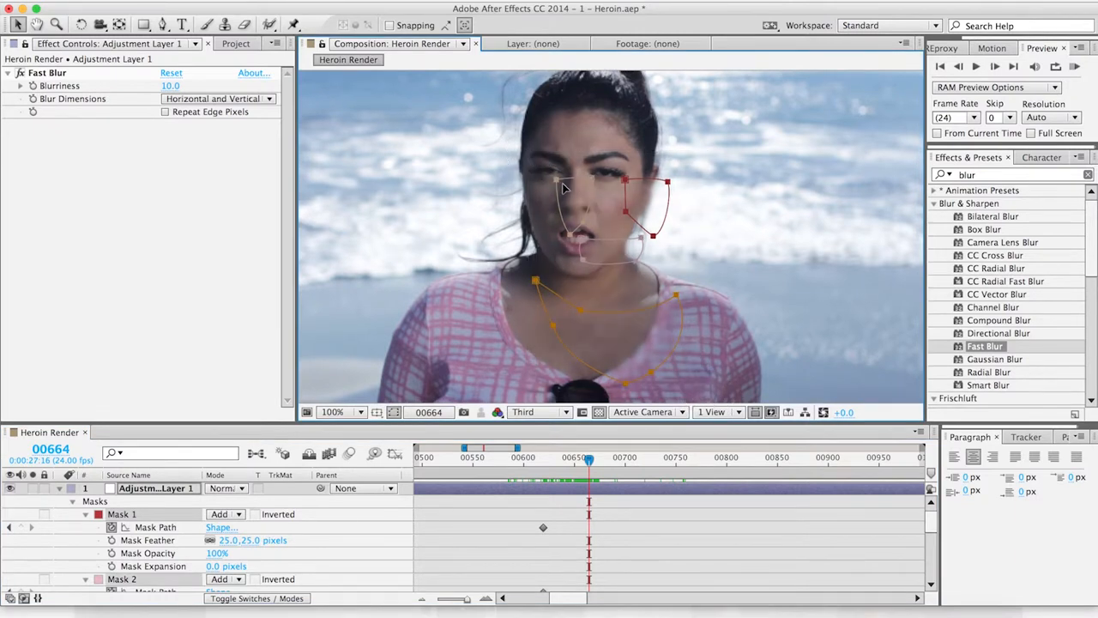
mouse_move(561, 187)
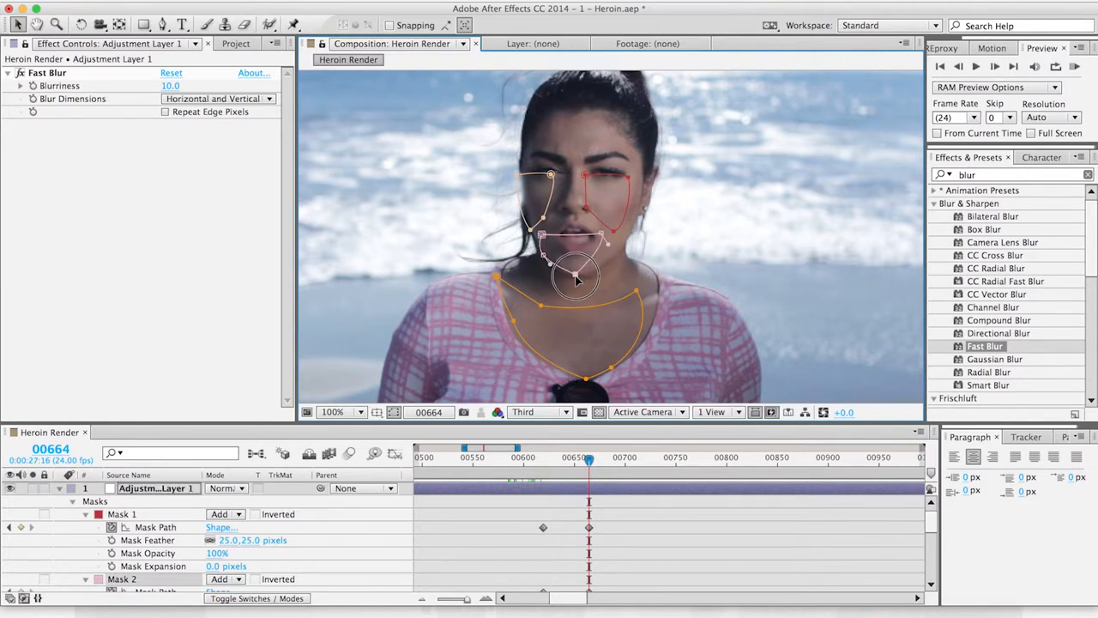
drag(575, 274, 614, 249)
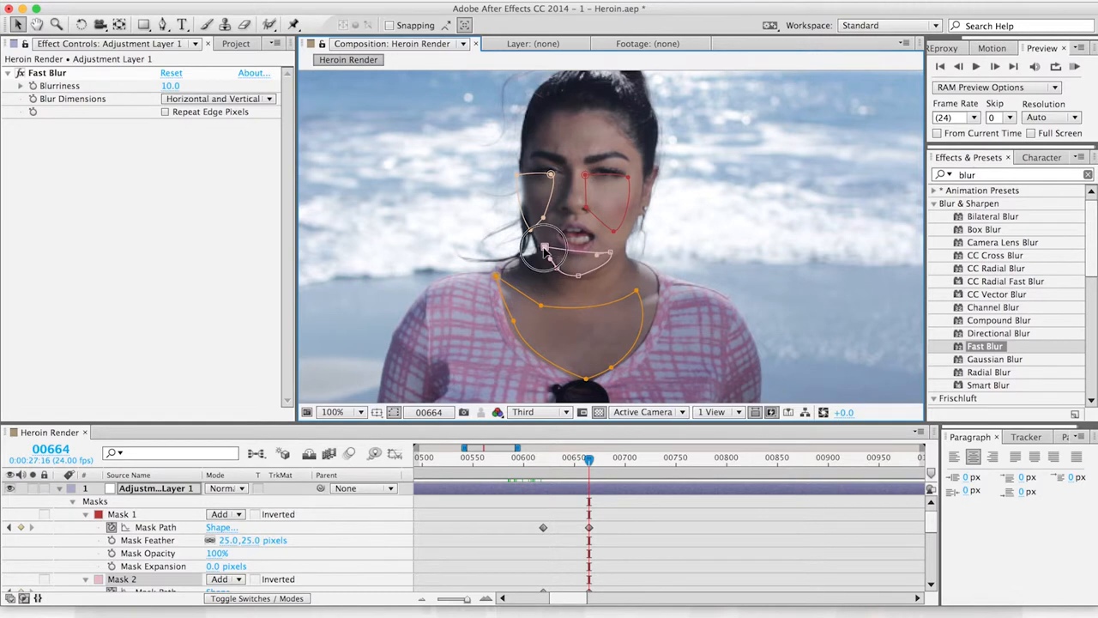
drag(549, 240, 584, 262)
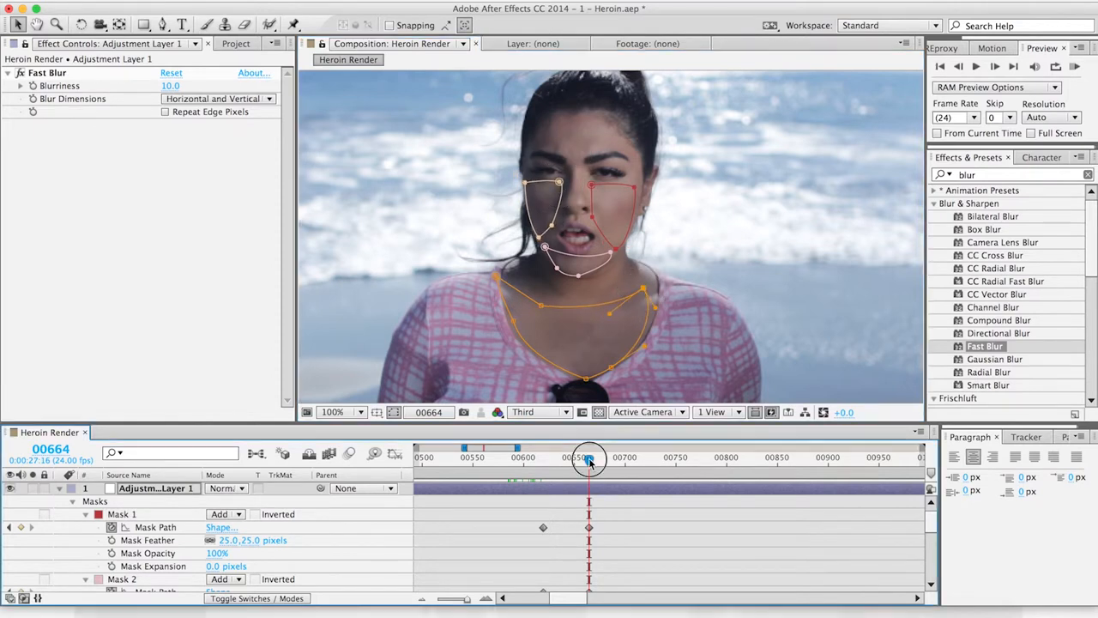
- Scrub between frames 00621 and 00640 to check how the masks interpolate between the two keyframes
drag(590, 458, 555, 458)
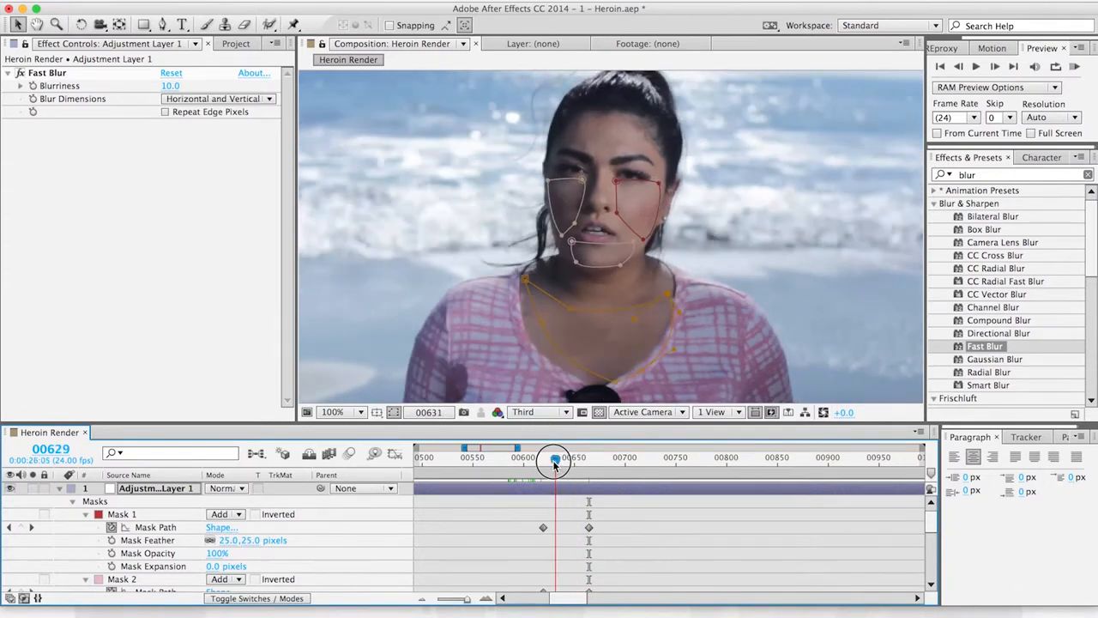
drag(556, 458, 577, 457)
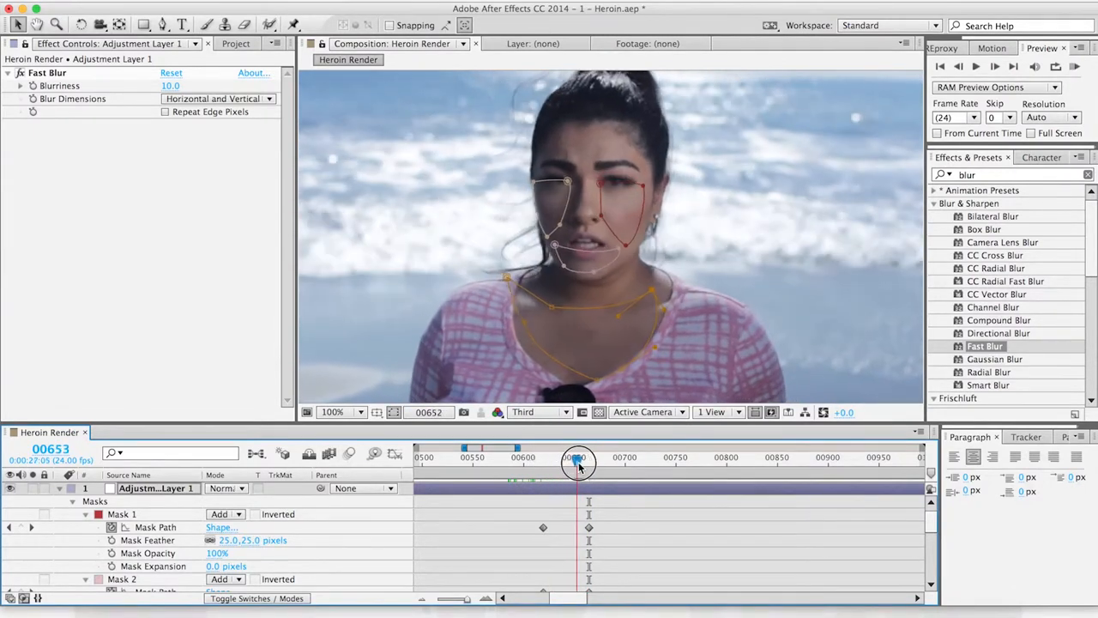
drag(575, 461, 543, 461)
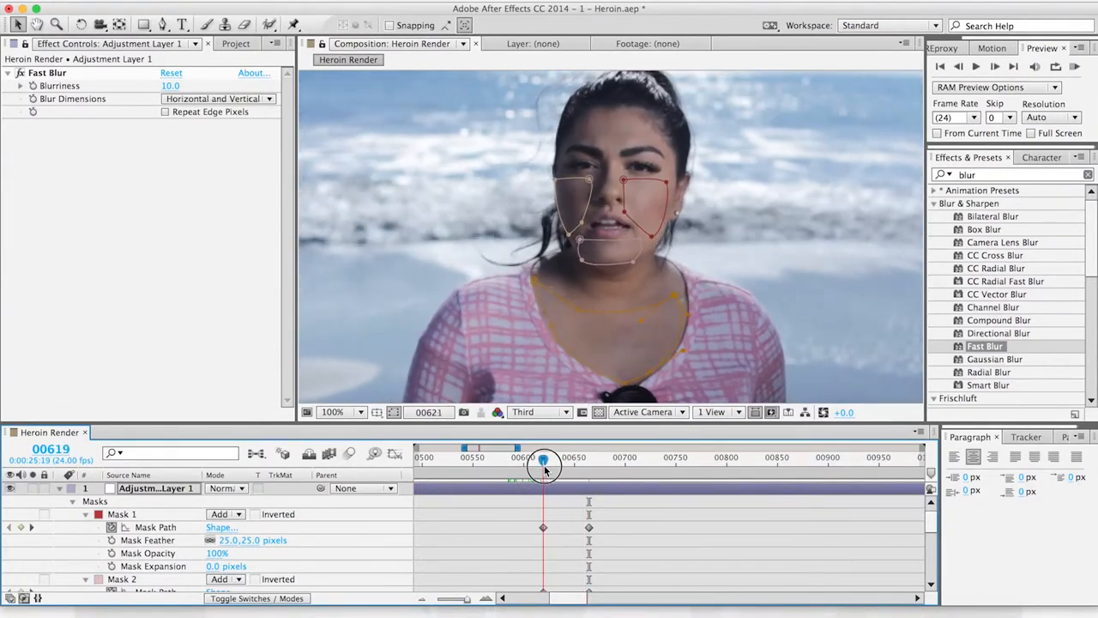
drag(544, 459, 567, 459)
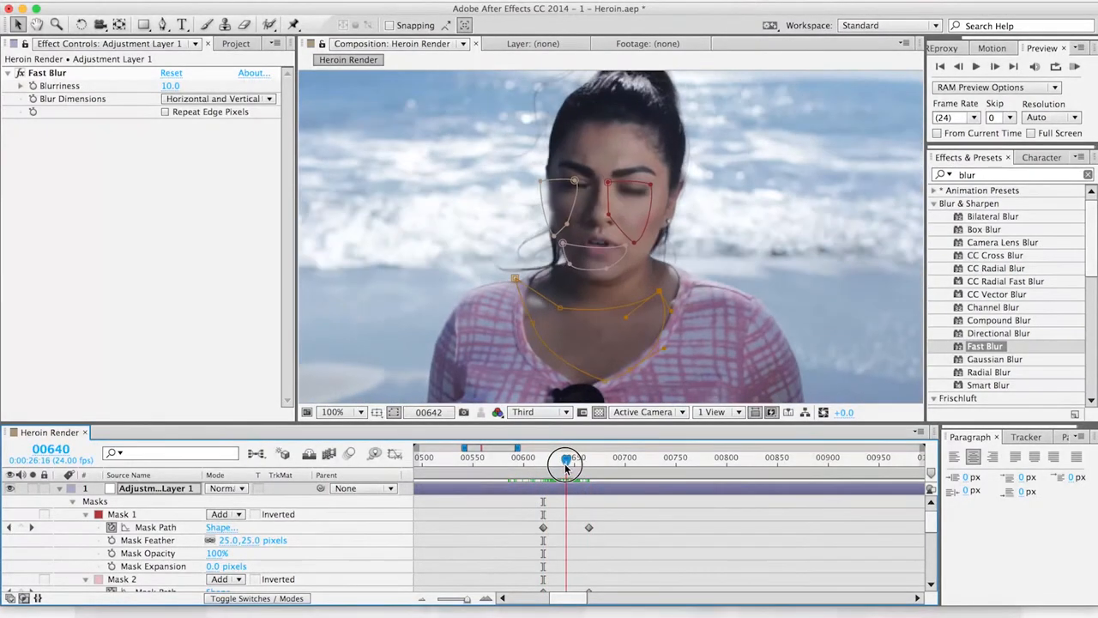
drag(566, 462, 556, 462)
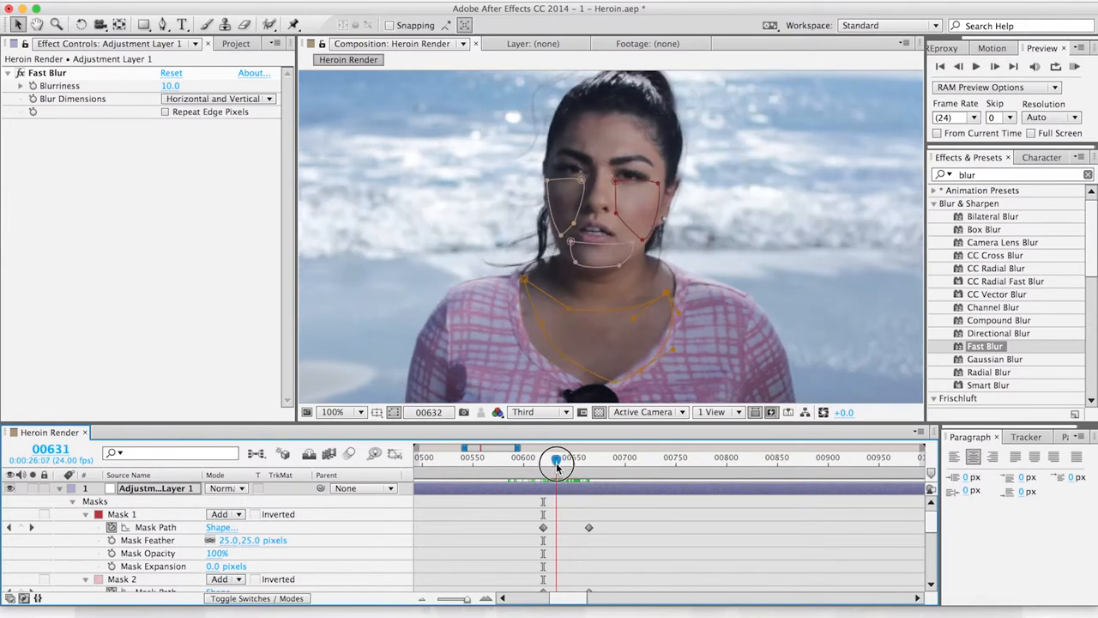
drag(556, 457, 566, 457)
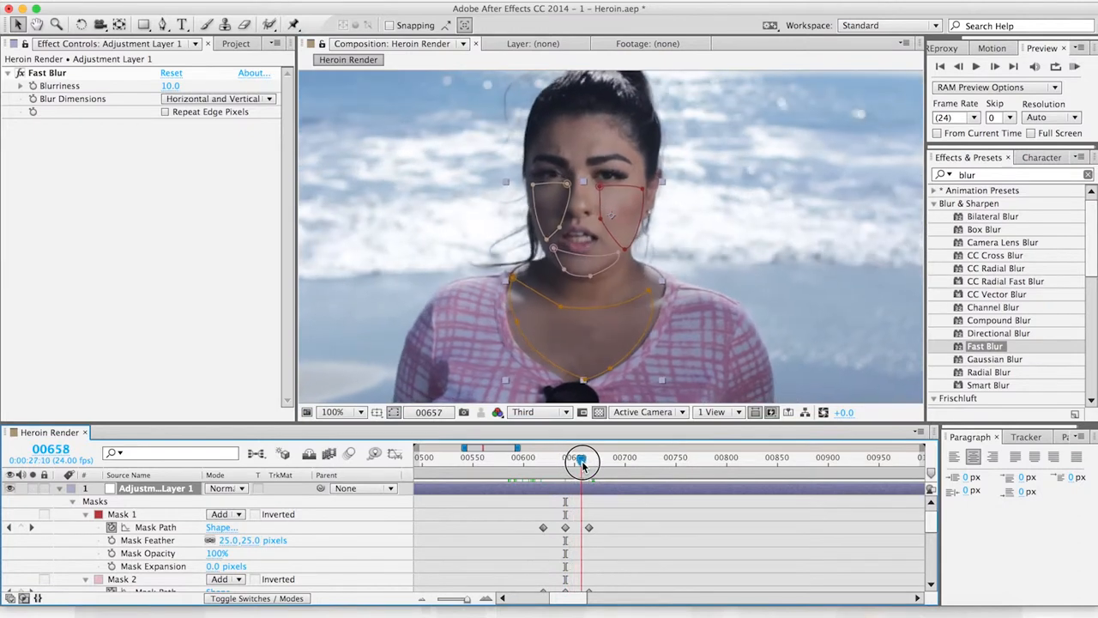
- Review the masks around frames 00631 and 00609, then settle on frame 00647 to realign them
drag(582, 457, 557, 458)
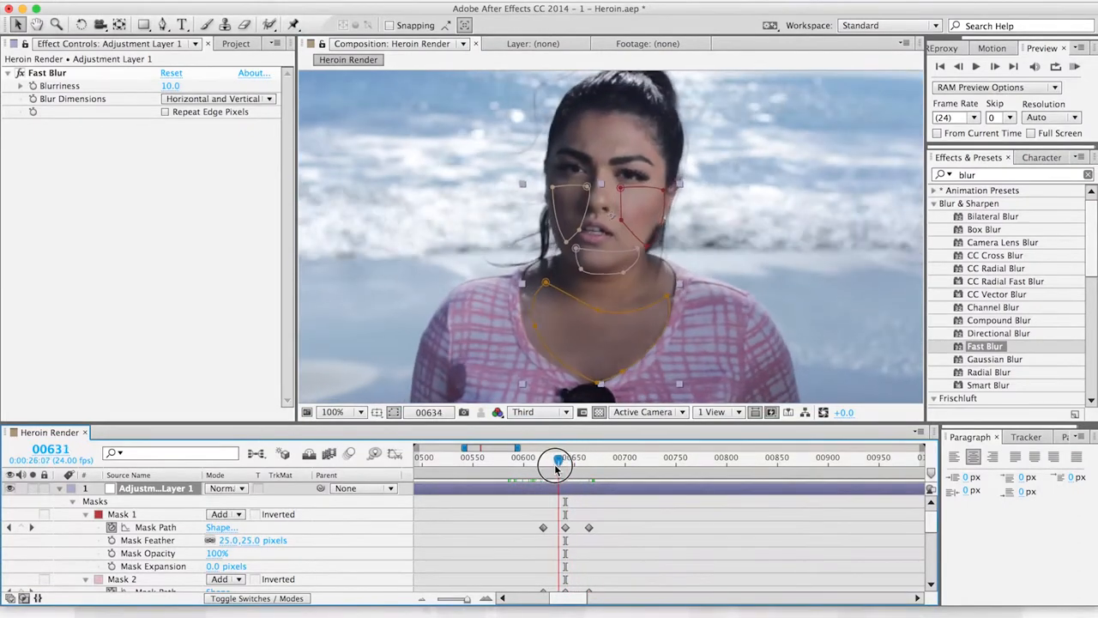
drag(558, 458, 534, 458)
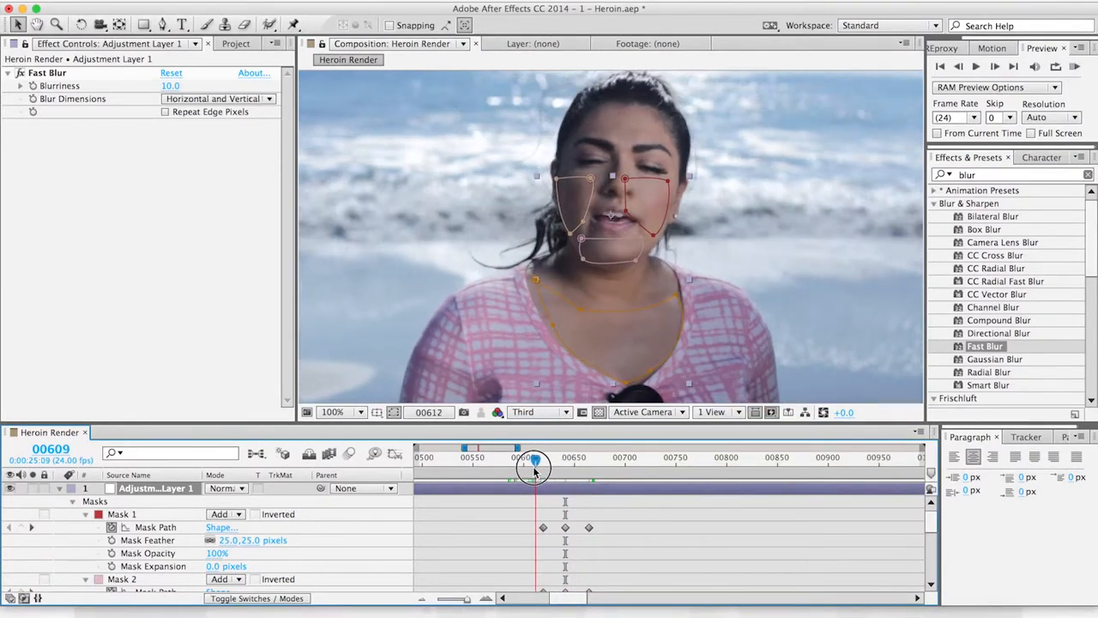
drag(534, 466, 565, 466)
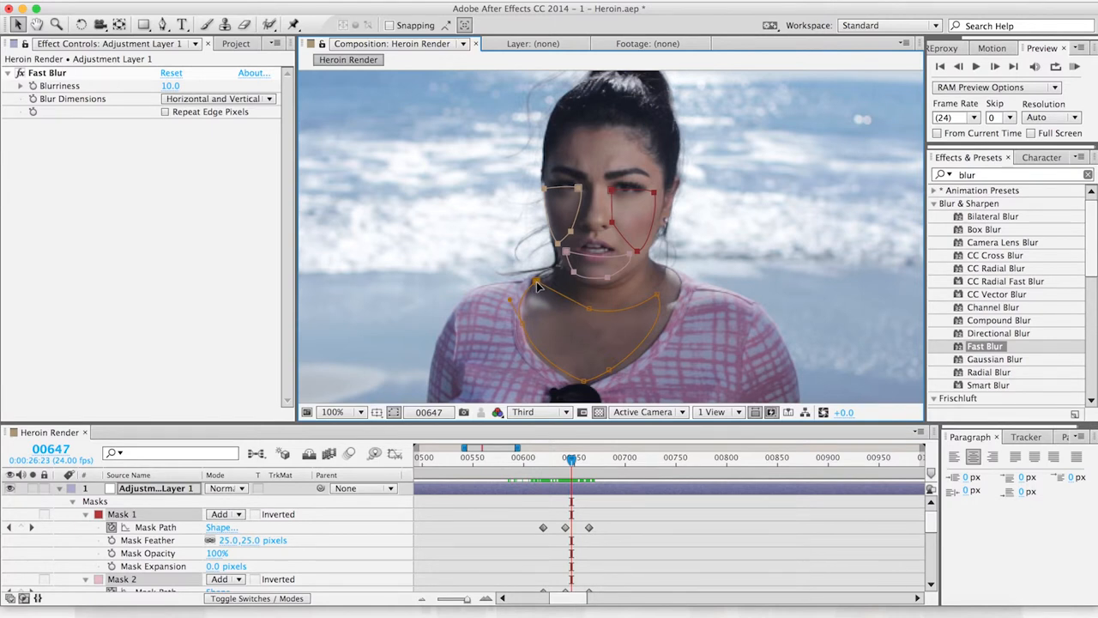
mouse_move(592, 262)
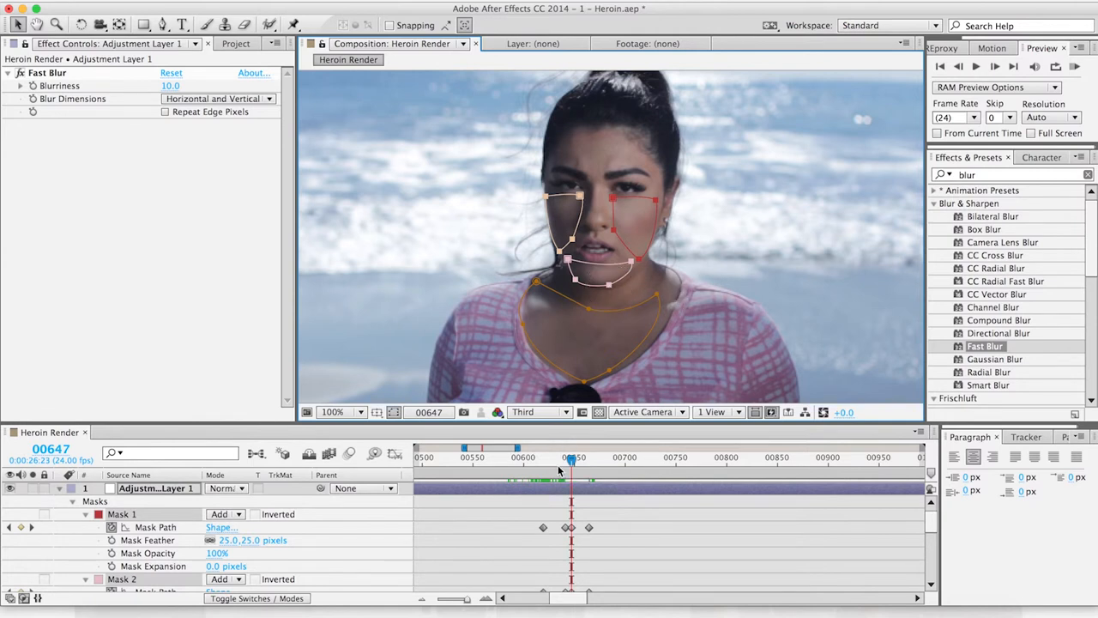
drag(572, 457, 603, 457)
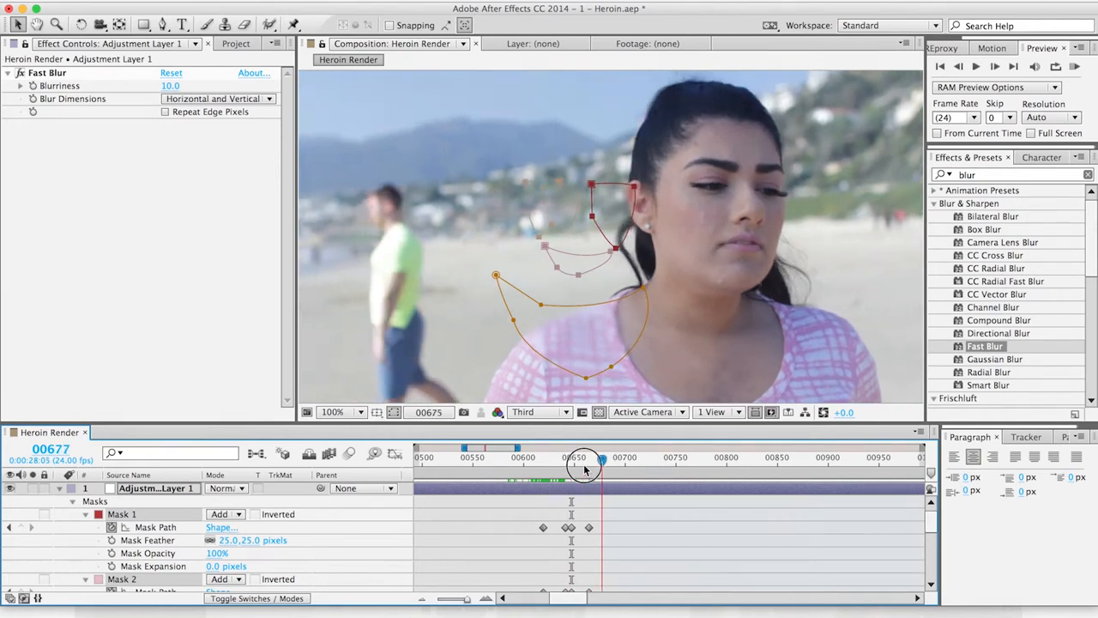
drag(601, 464, 554, 464)
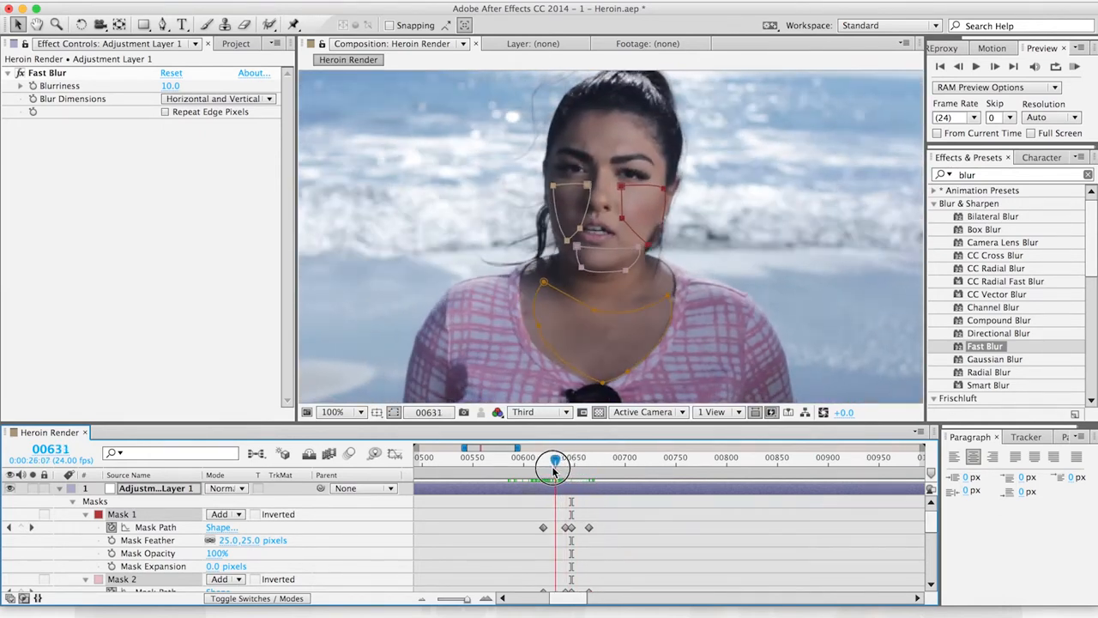
drag(553, 464, 548, 463)
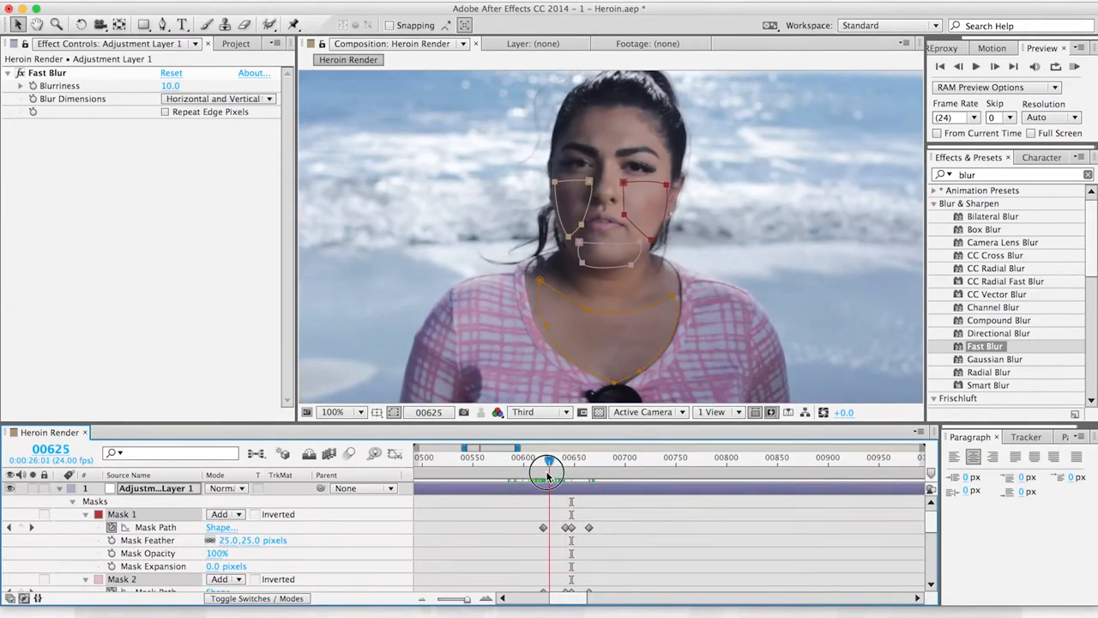
drag(547, 461, 565, 461)
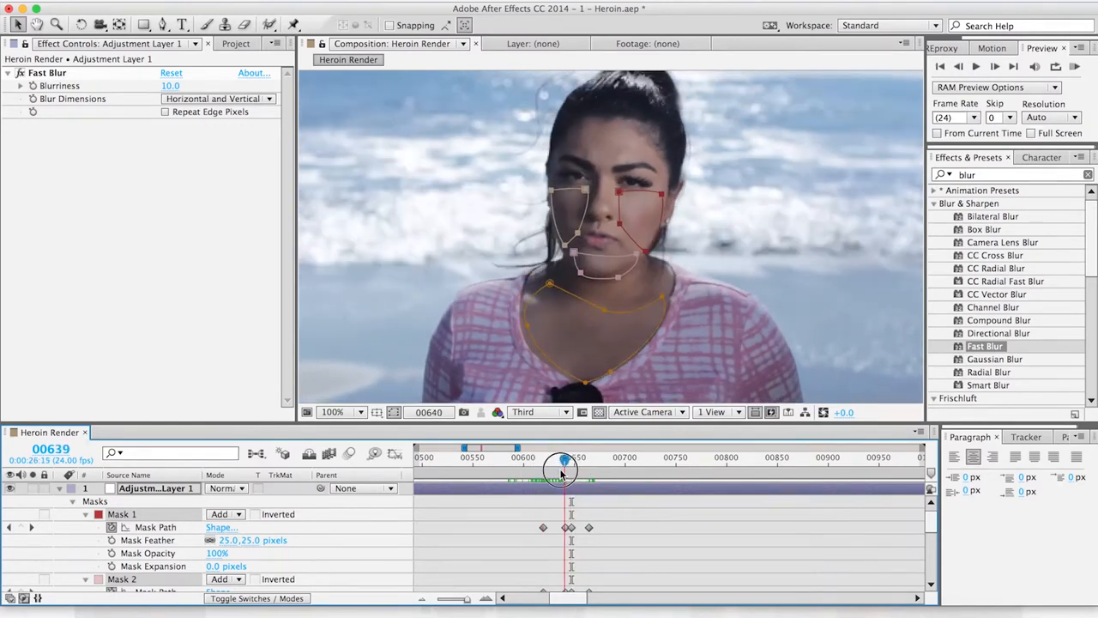
drag(562, 465, 547, 465)
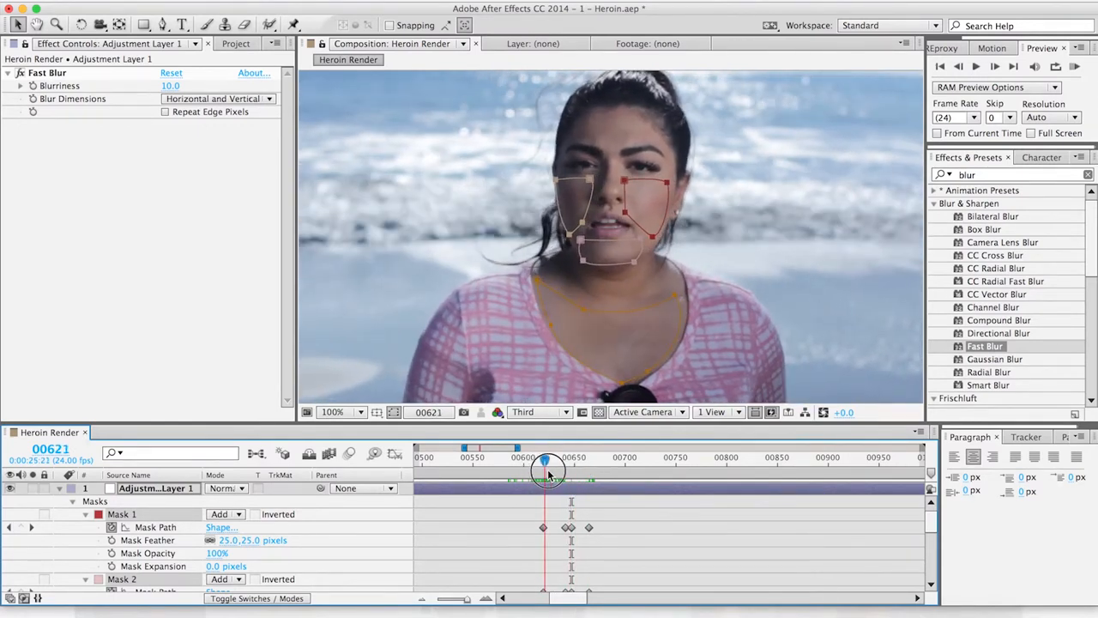
drag(546, 461, 569, 460)
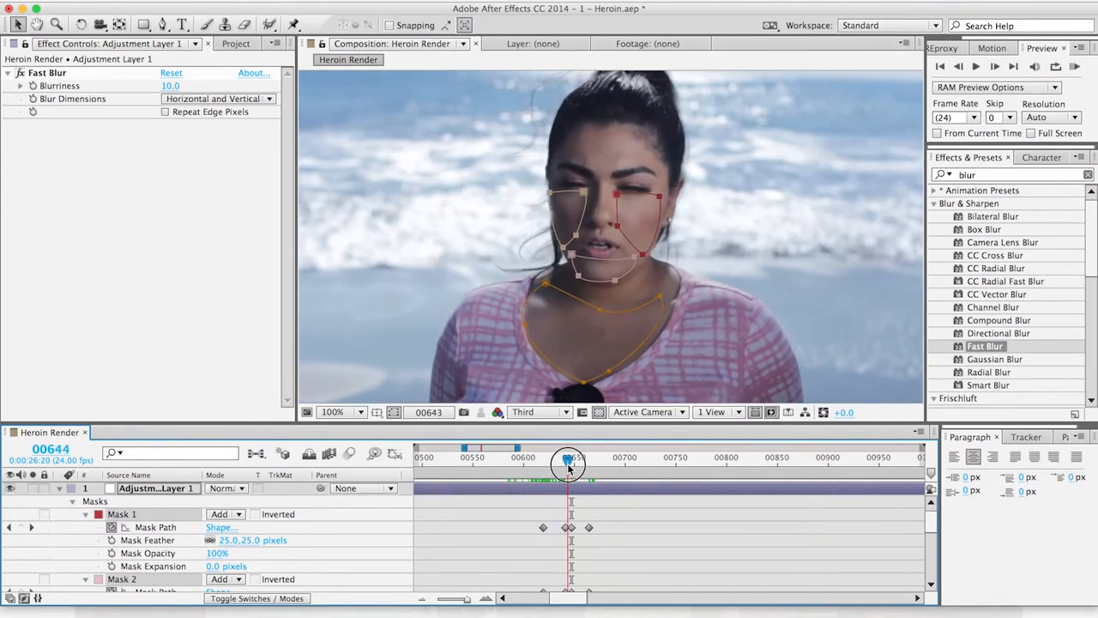
drag(569, 458, 580, 457)
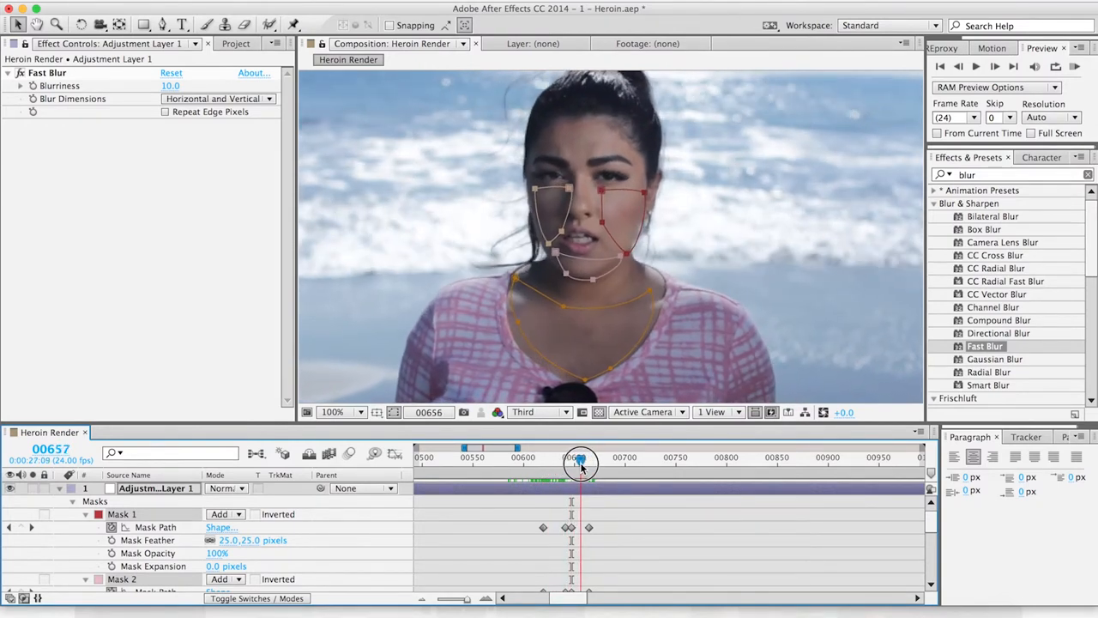
drag(582, 461, 546, 461)
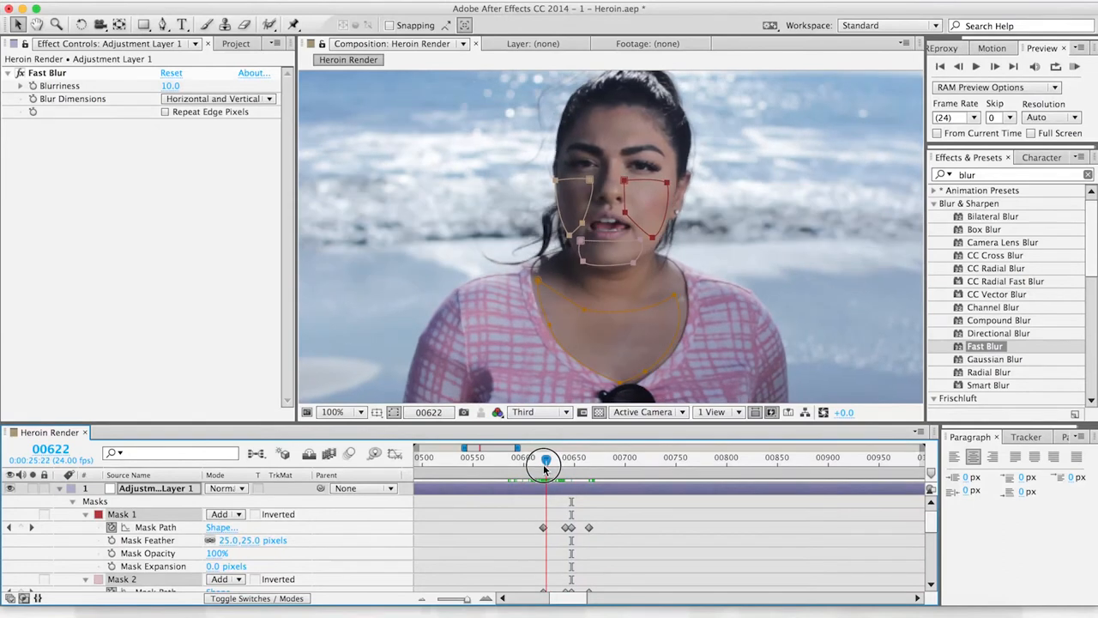
drag(547, 458, 572, 457)
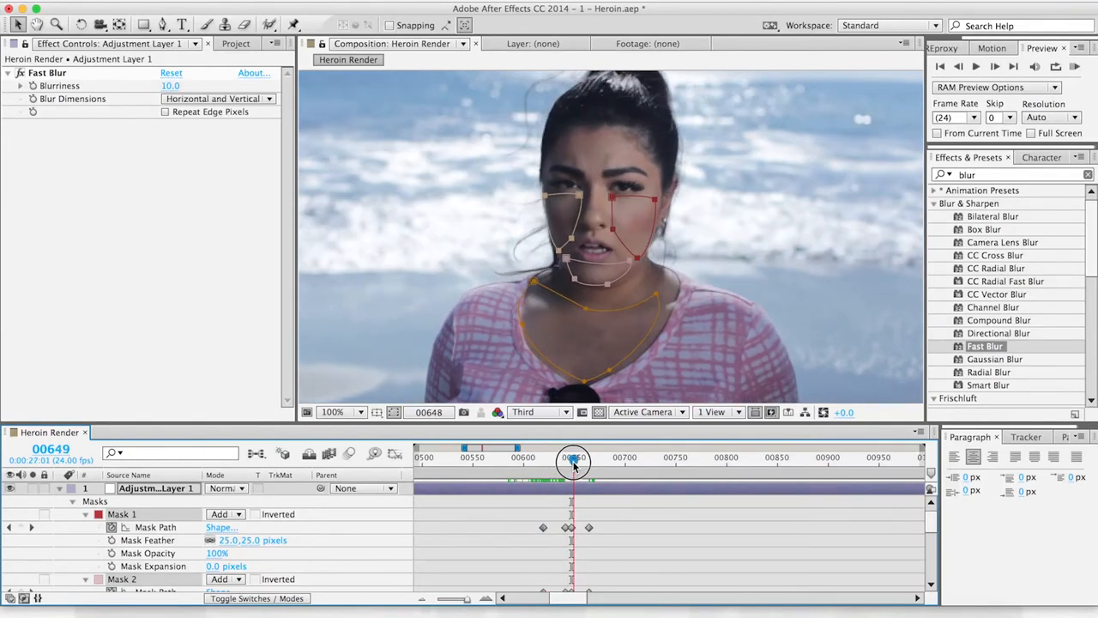
drag(573, 457, 573, 464)
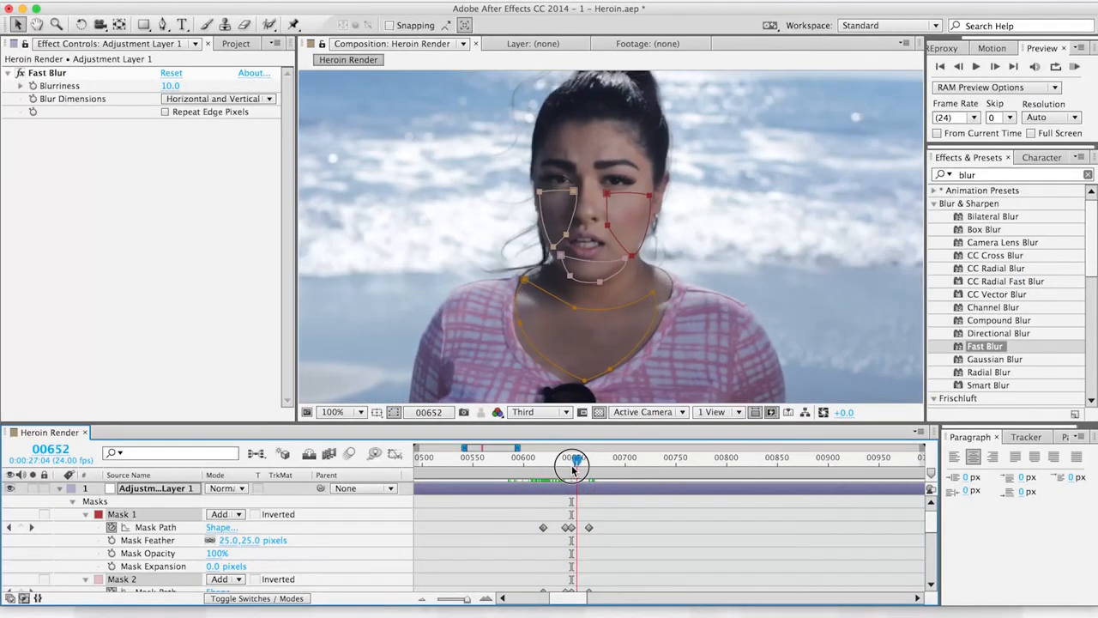
drag(574, 462, 547, 462)
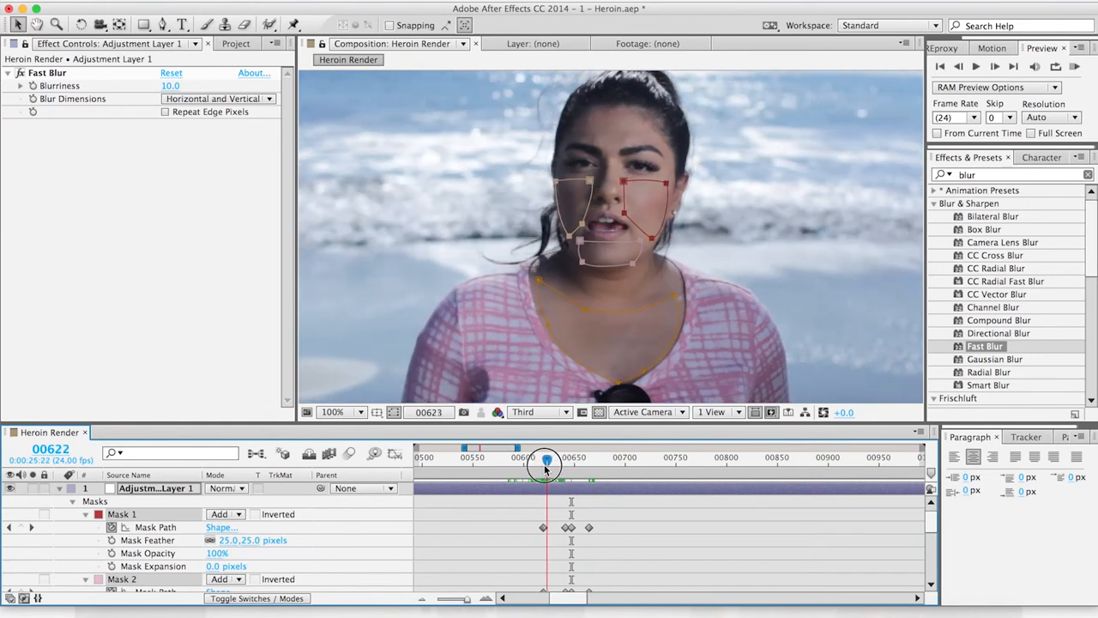
drag(545, 461, 574, 461)
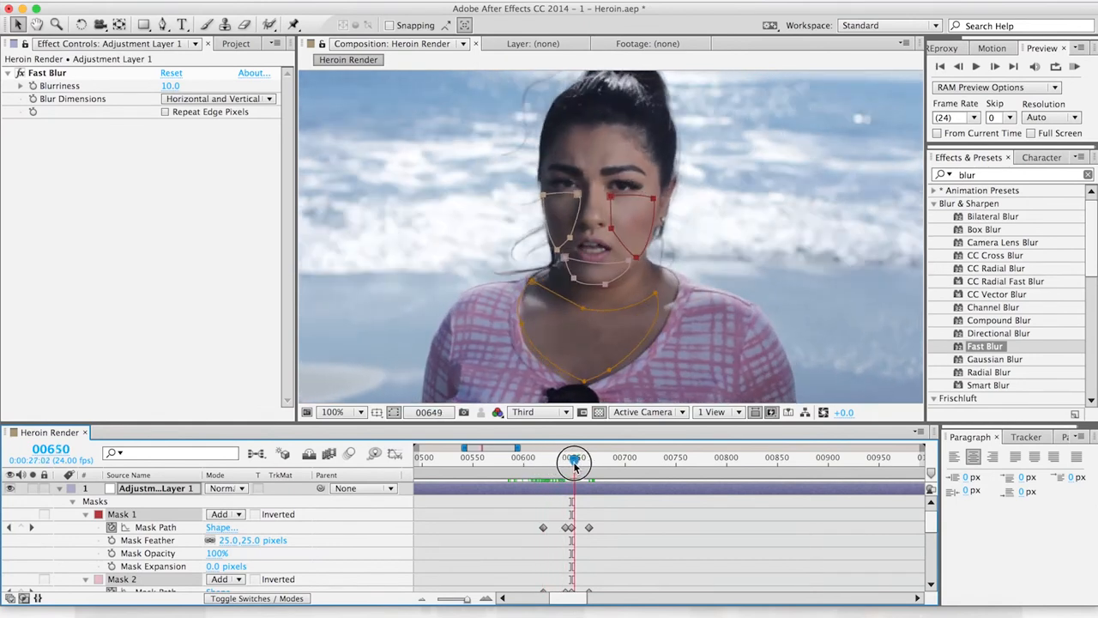